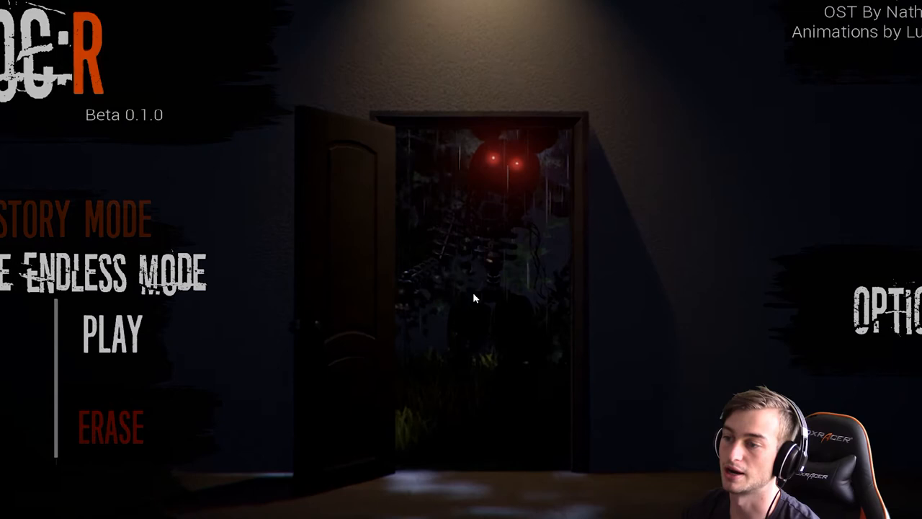
{"action": "left_click", "coordinate": [112, 333]}
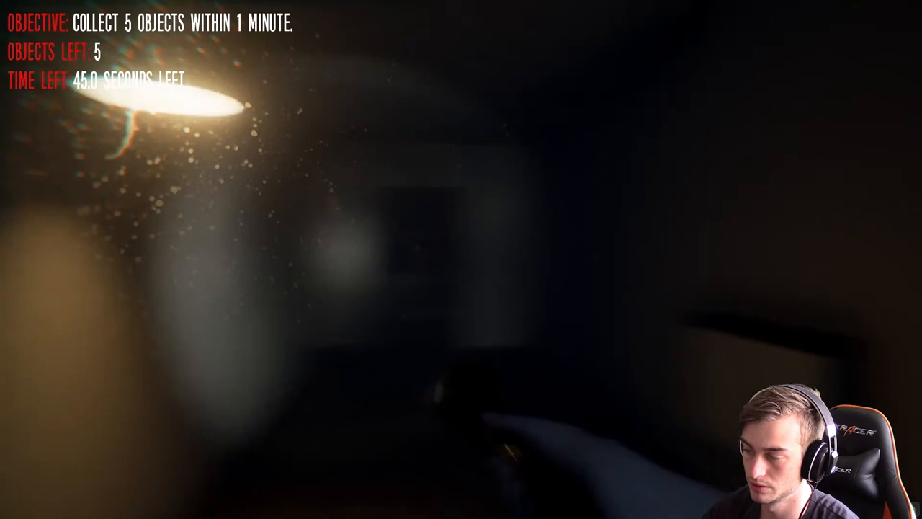
{"action": "mouse_move", "coordinate": [461, 259]}
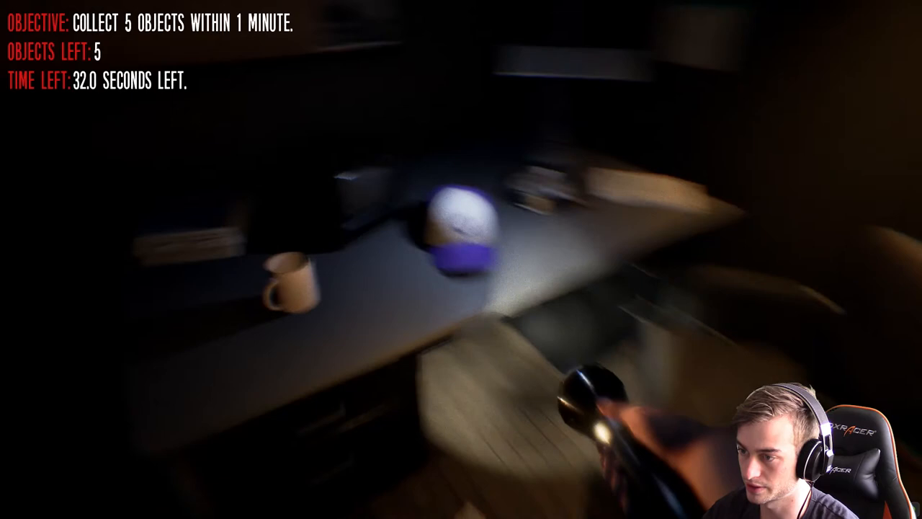